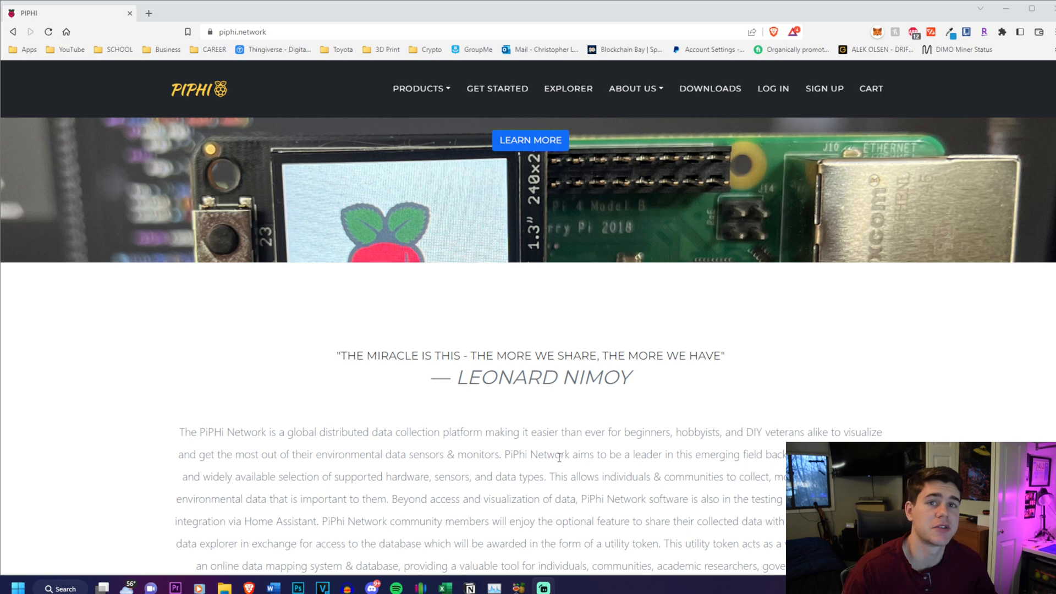
mouse_move(306, 318)
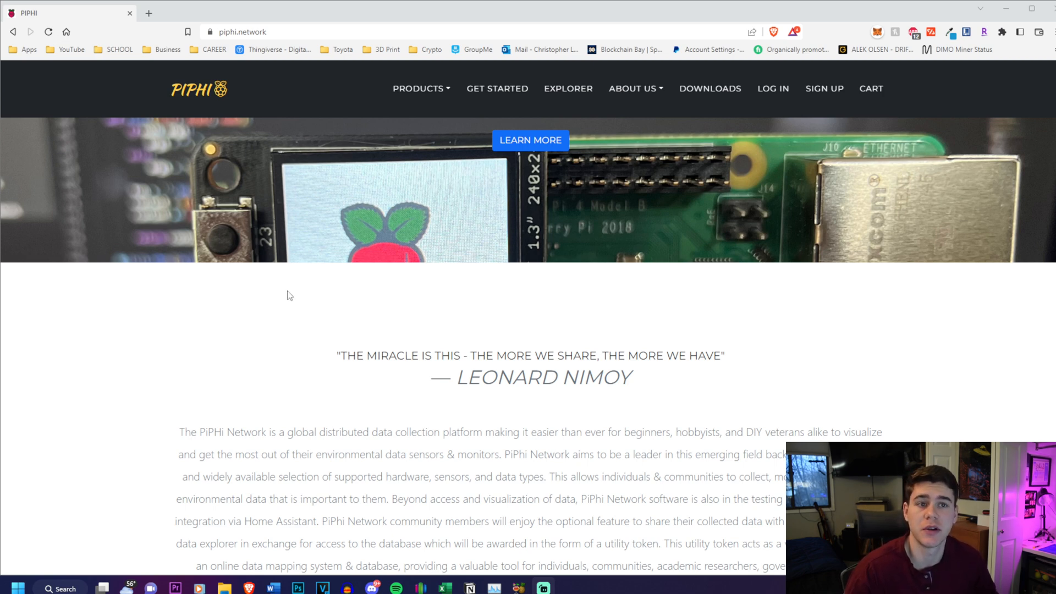
Step: Scroll past the PiPhi Network about text toward the Products section
scroll("down", 3)
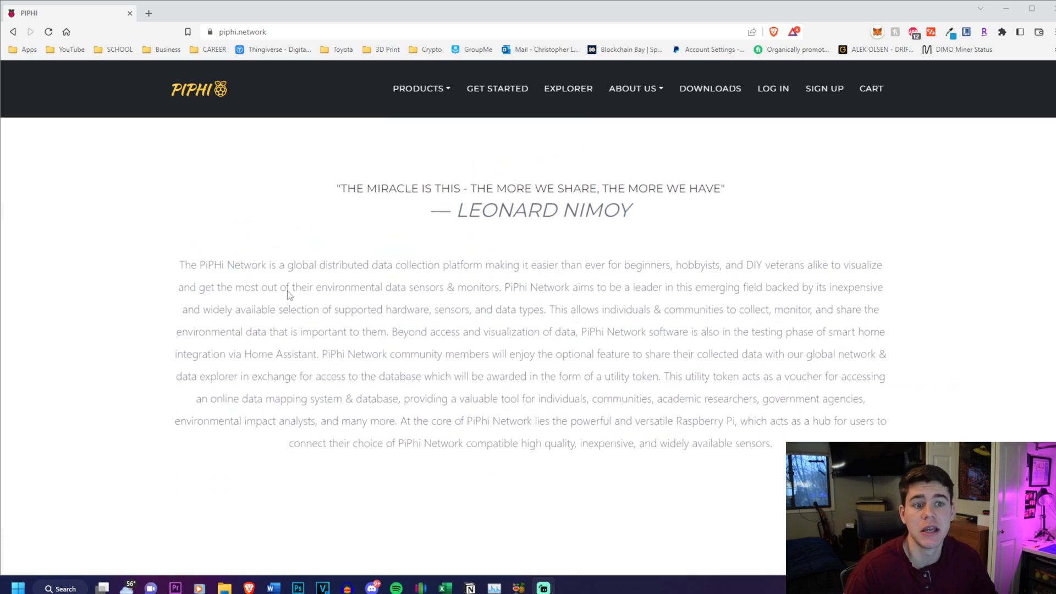
mouse_move(438, 258)
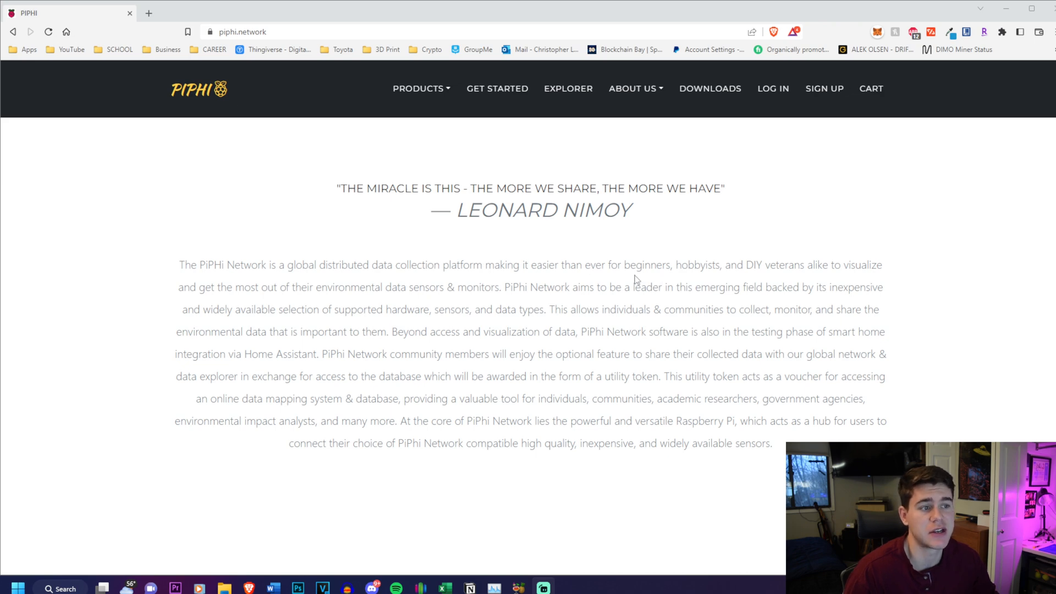
mouse_move(787, 280)
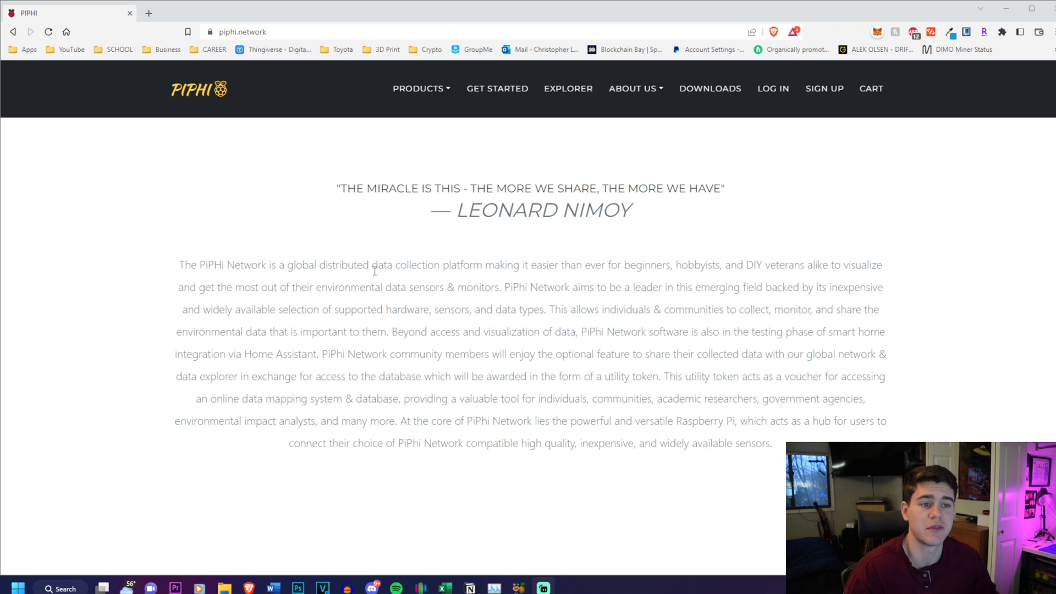
mouse_move(560, 303)
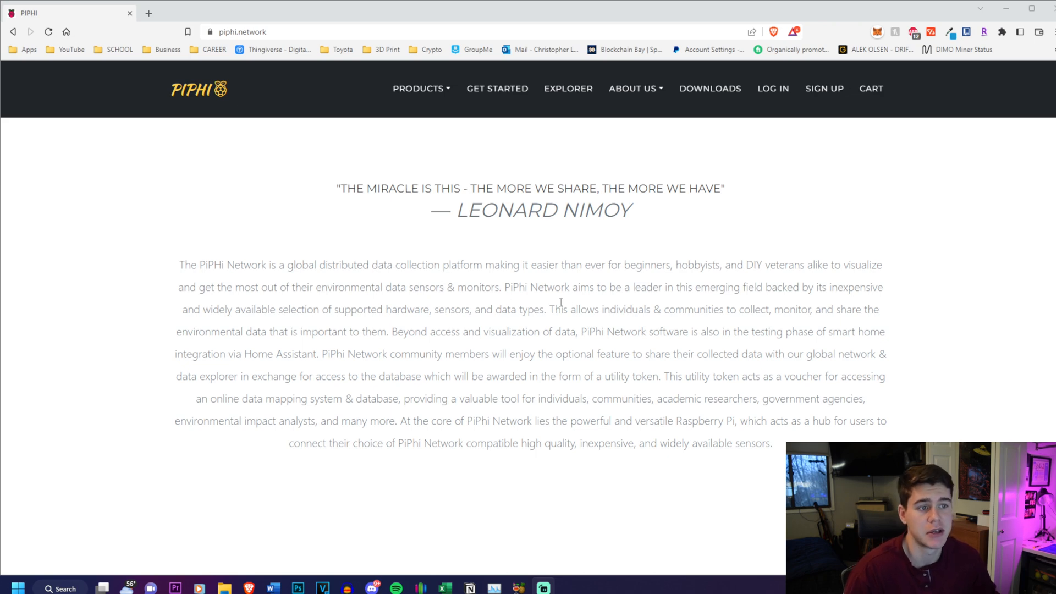
mouse_move(683, 282)
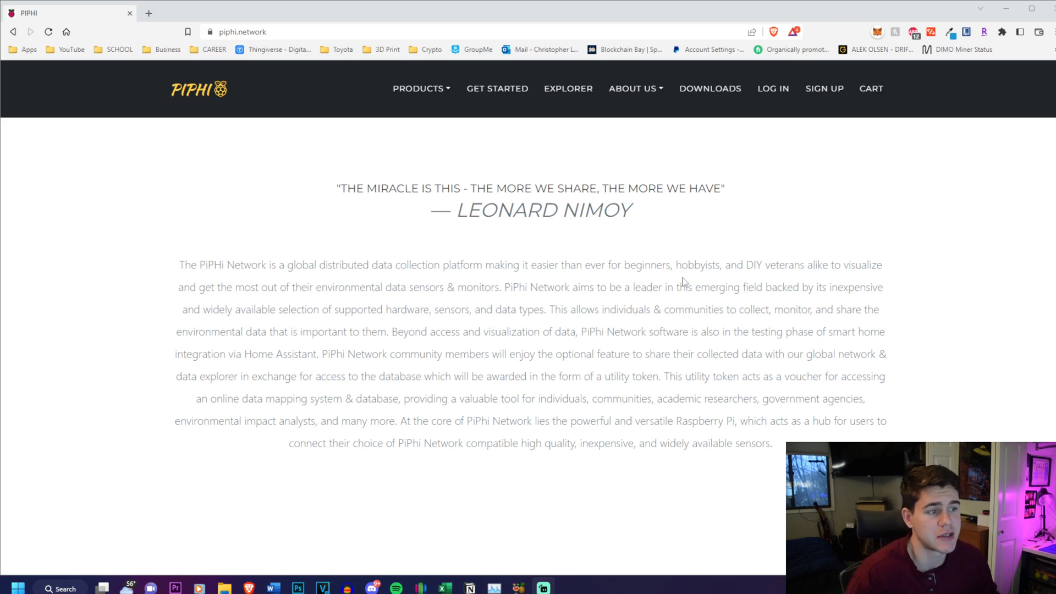
mouse_move(235, 321)
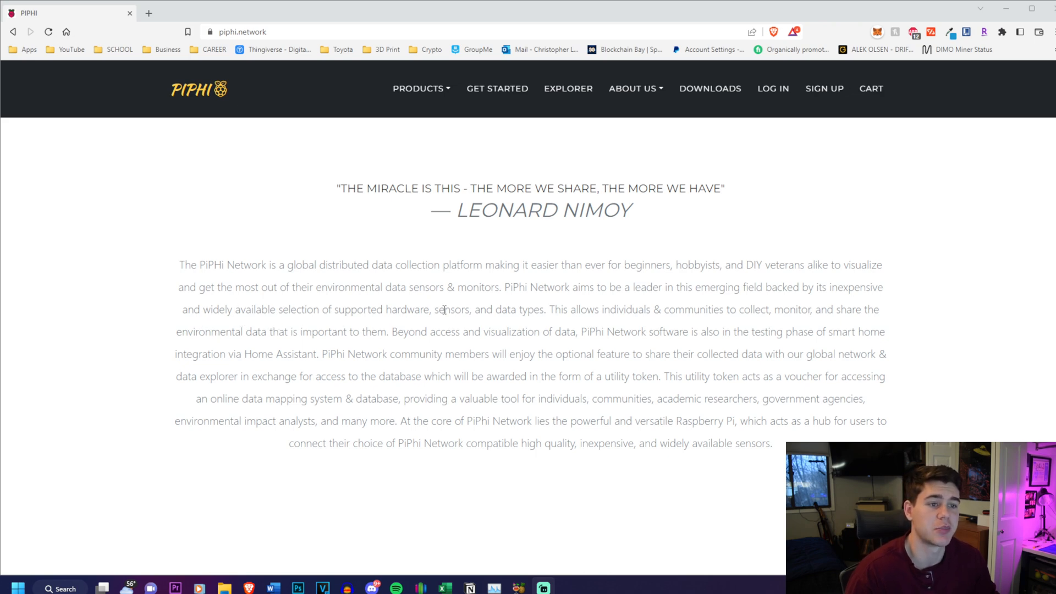
scroll("down", 3)
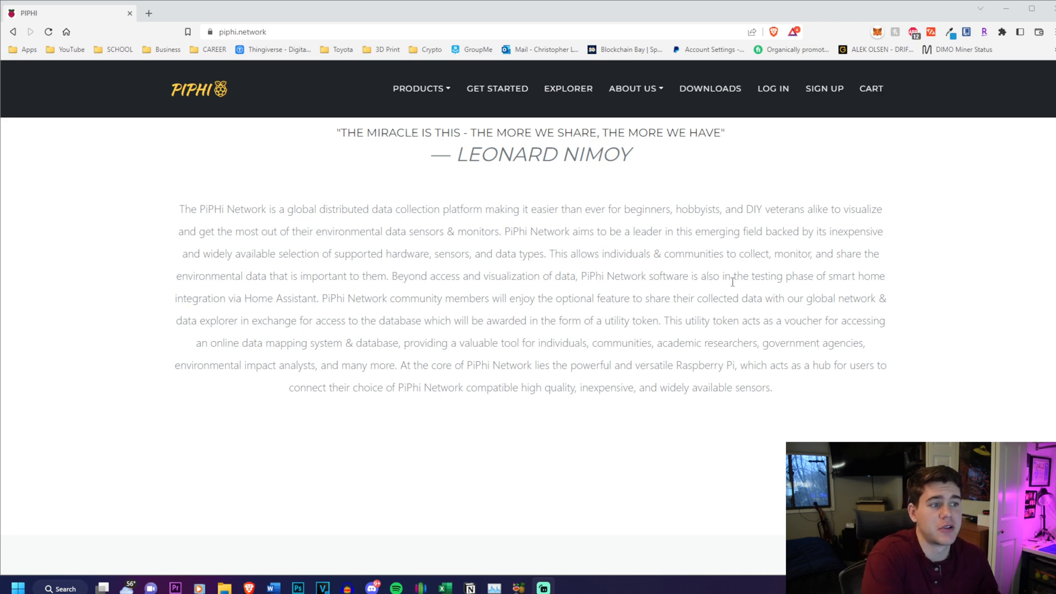
mouse_move(205, 315)
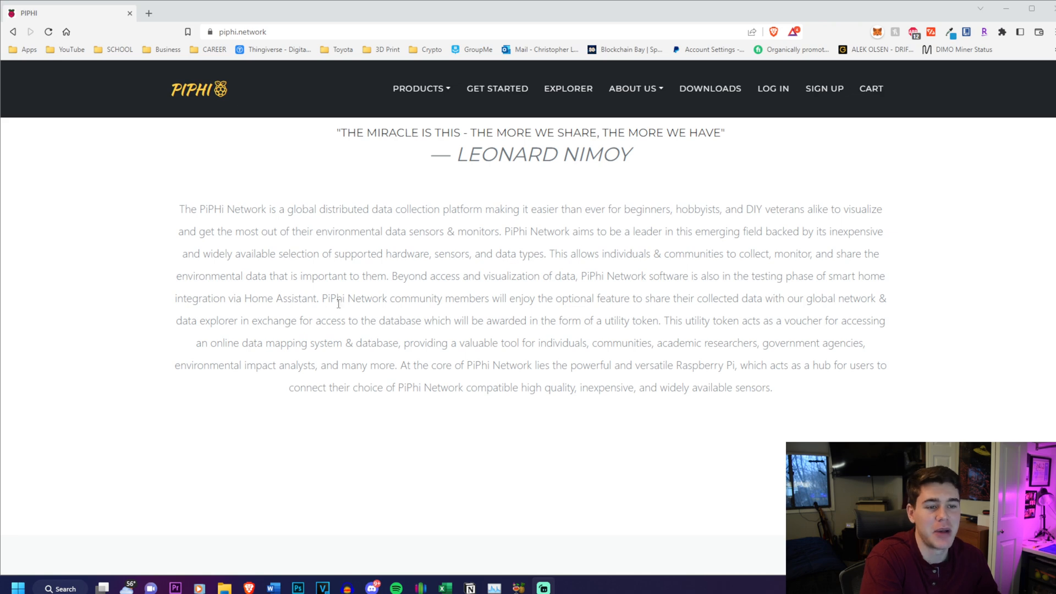
mouse_move(565, 312)
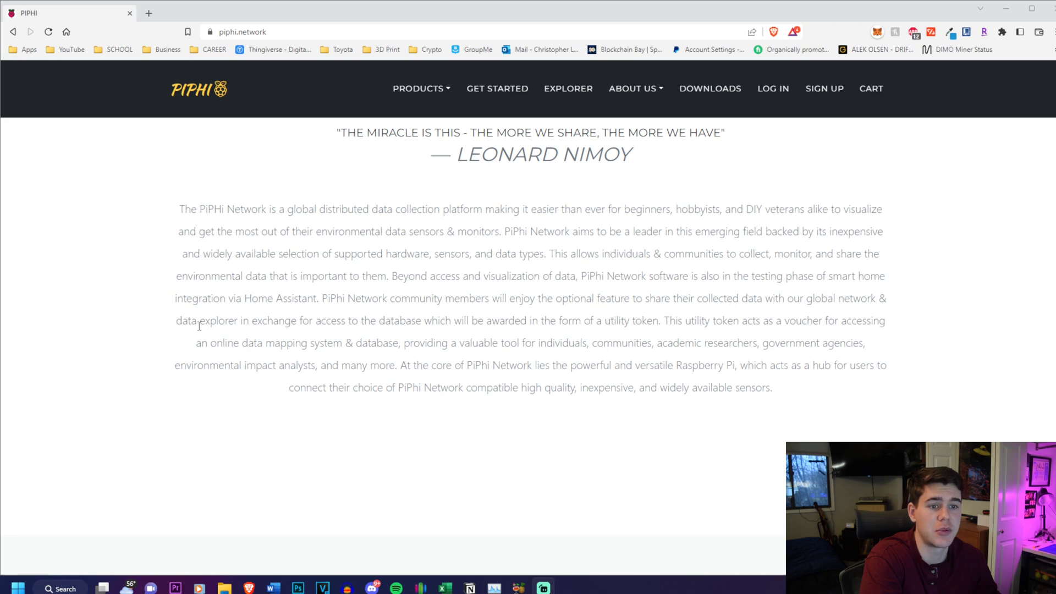
mouse_move(379, 323)
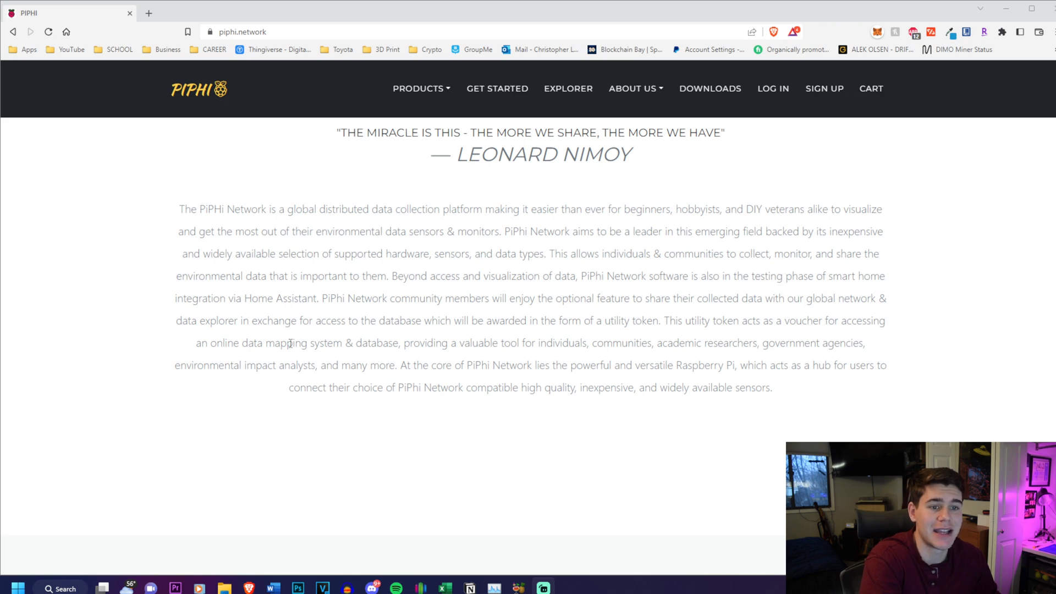
mouse_move(455, 343)
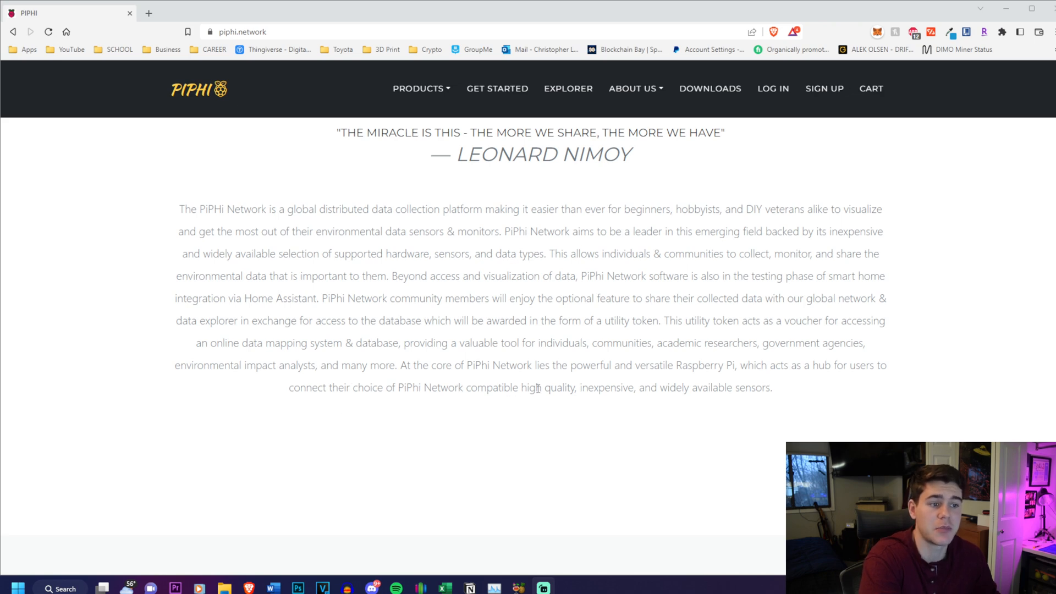
mouse_move(647, 402)
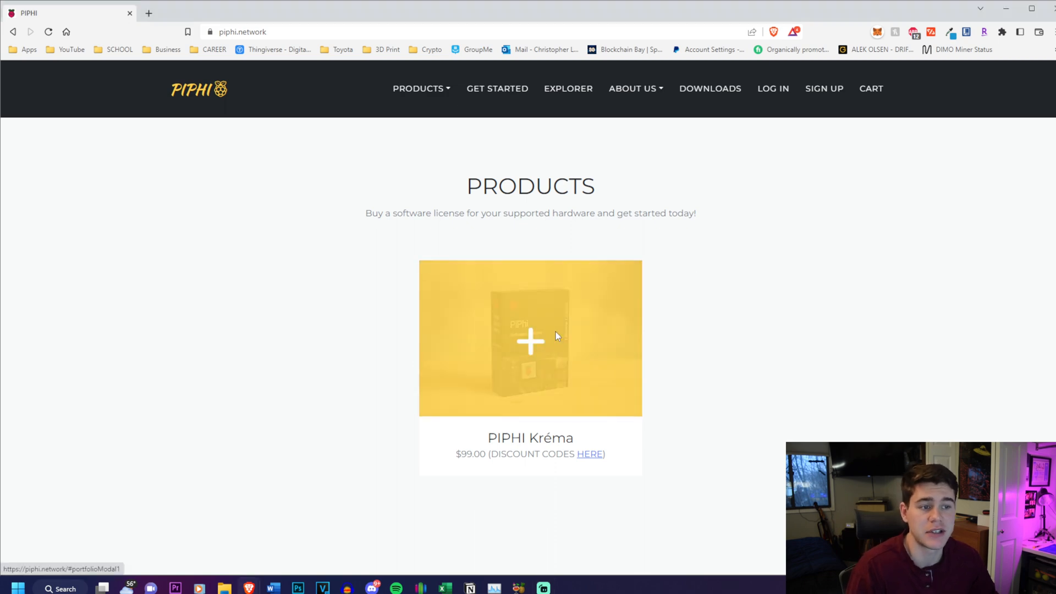
Step: View the PIPHI Kréma license details and its $99 price, then close them
left_click(531, 340)
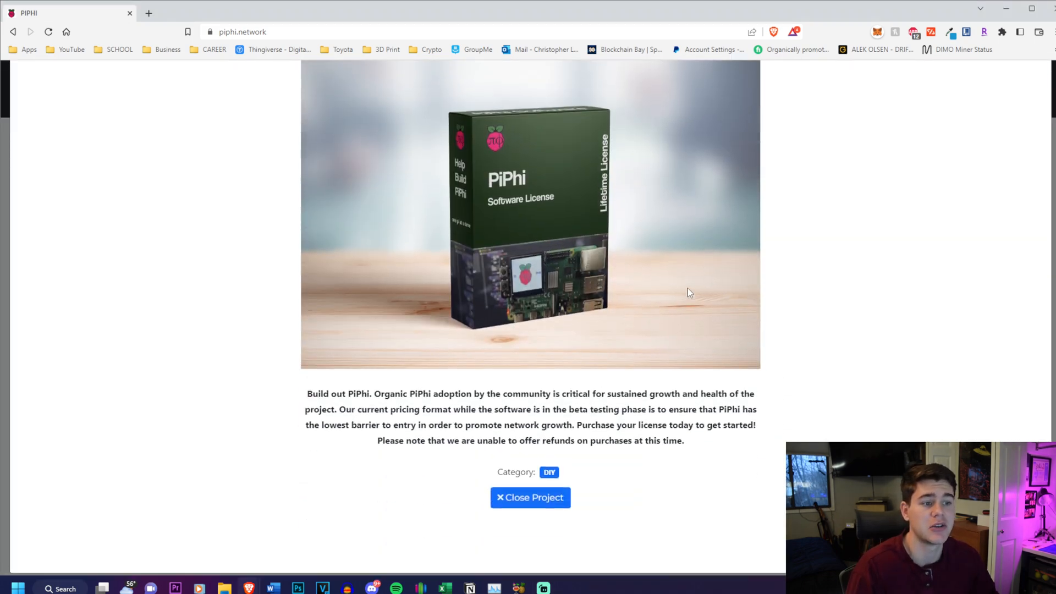
scroll("up", 3)
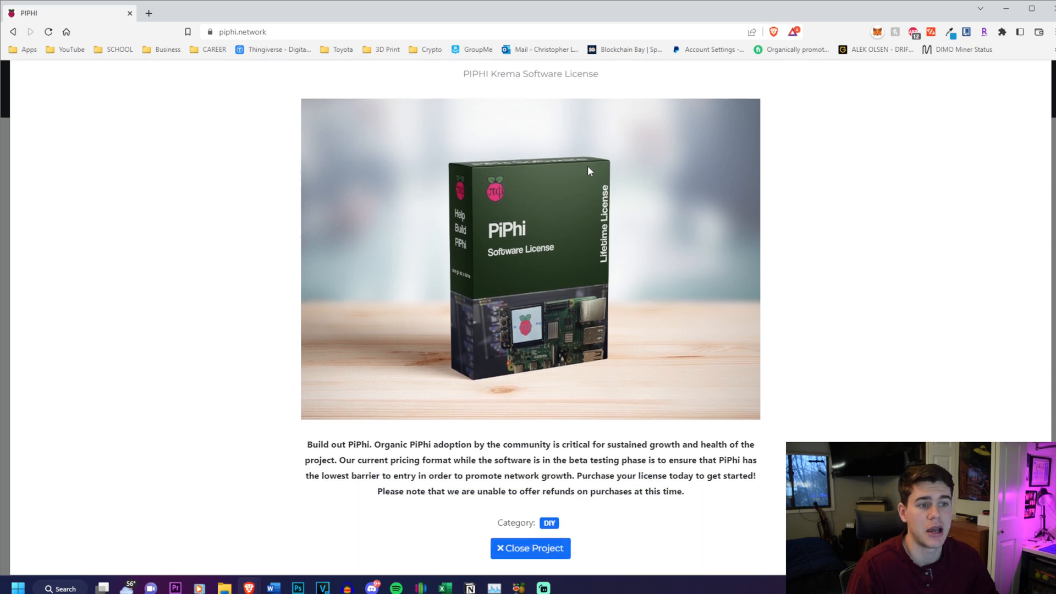
scroll("down", 3)
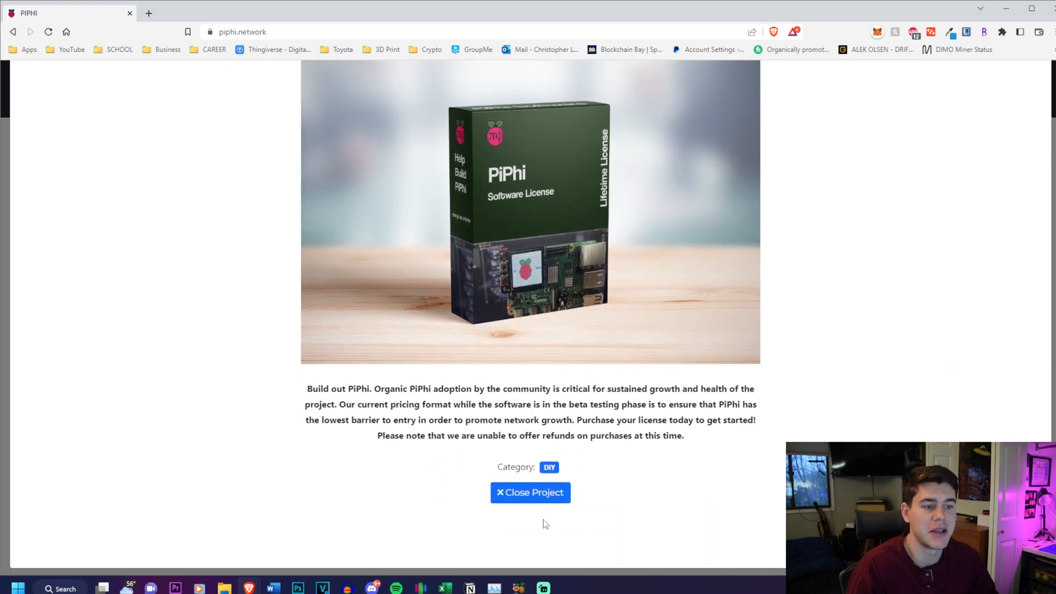
left_click(530, 492)
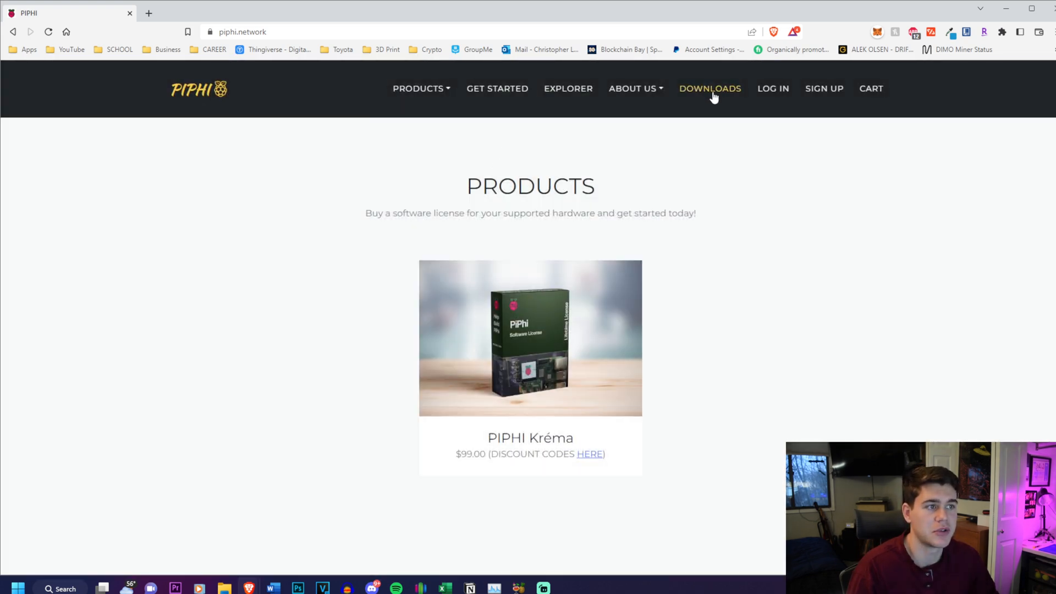
mouse_move(497, 88)
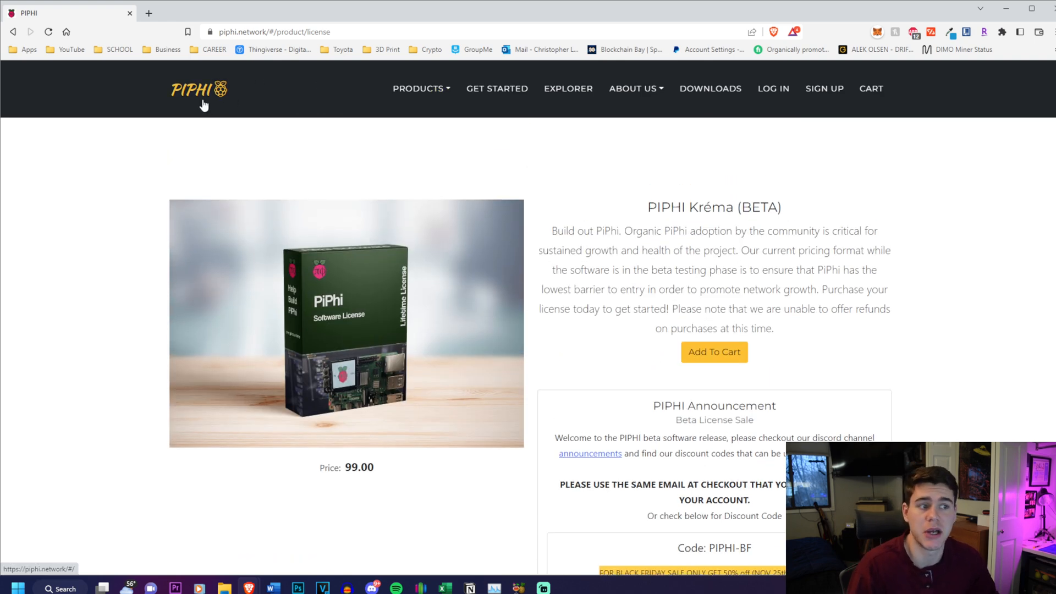
Step: Return to the home page's products section via the PIPHI header logo
left_click(198, 88)
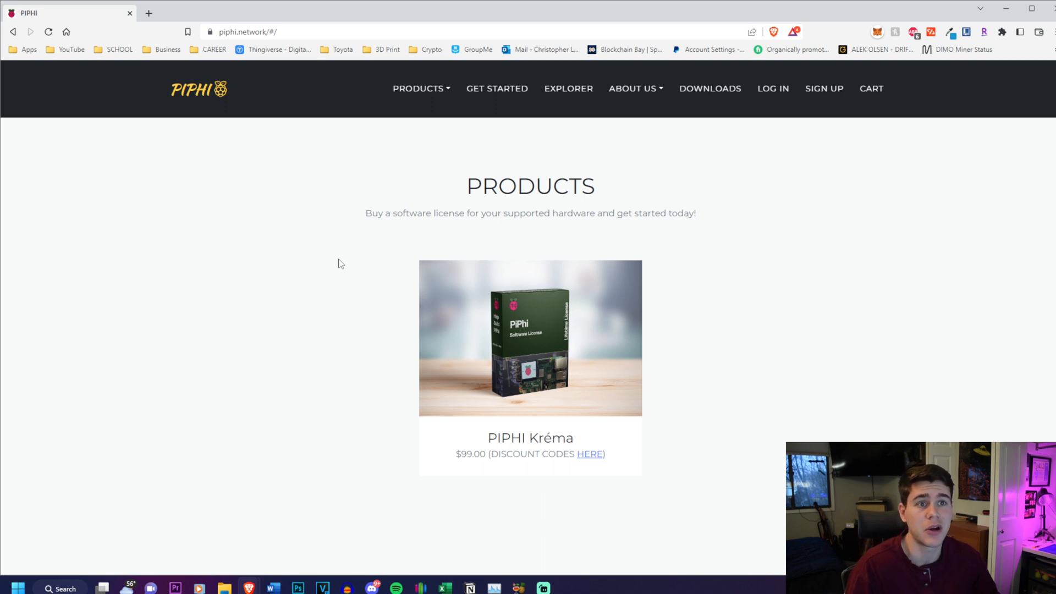
mouse_move(323, 266)
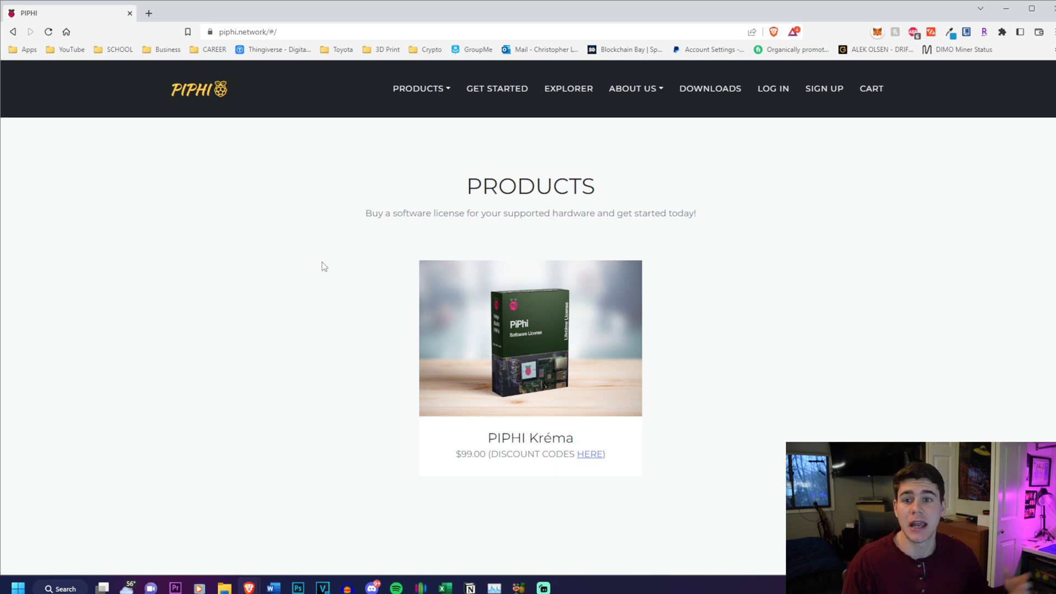
Step: Scroll past Set Up a Device, Add our Asset and Download Software to Contact Us
scroll("down", 3)
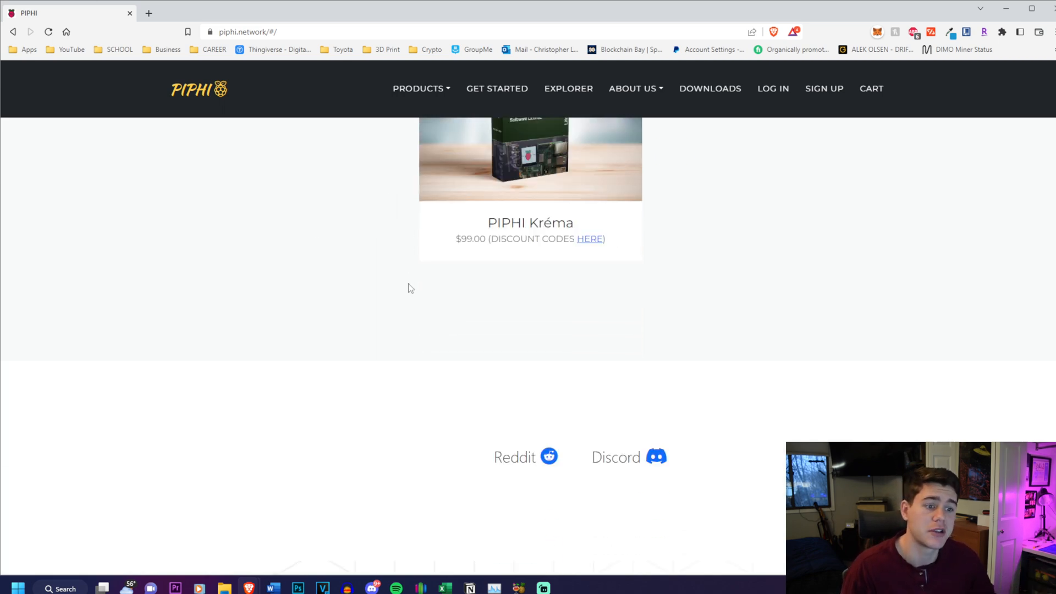
scroll("down", 3)
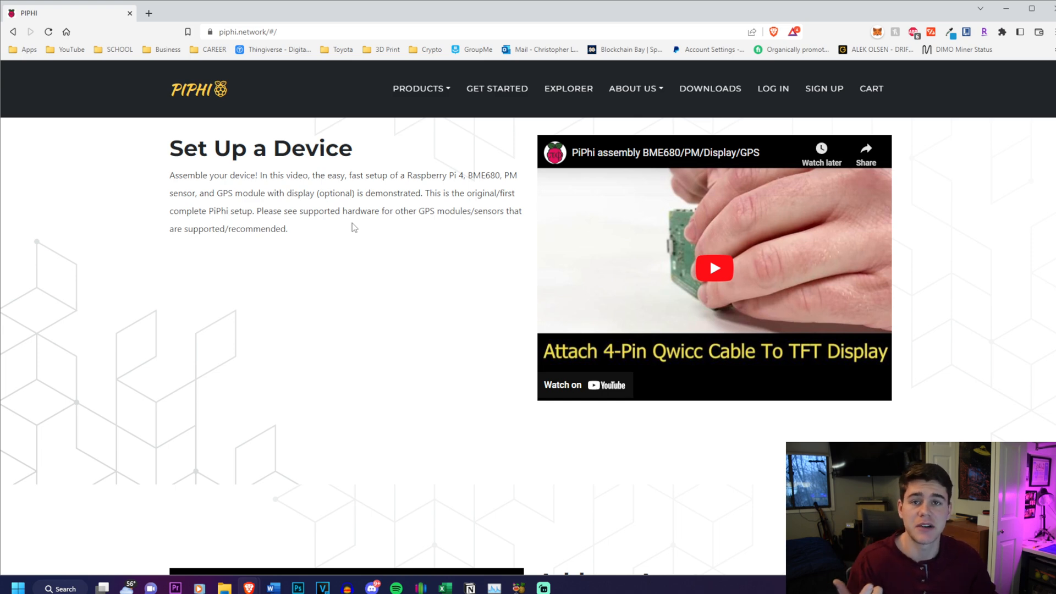
scroll("down", 3)
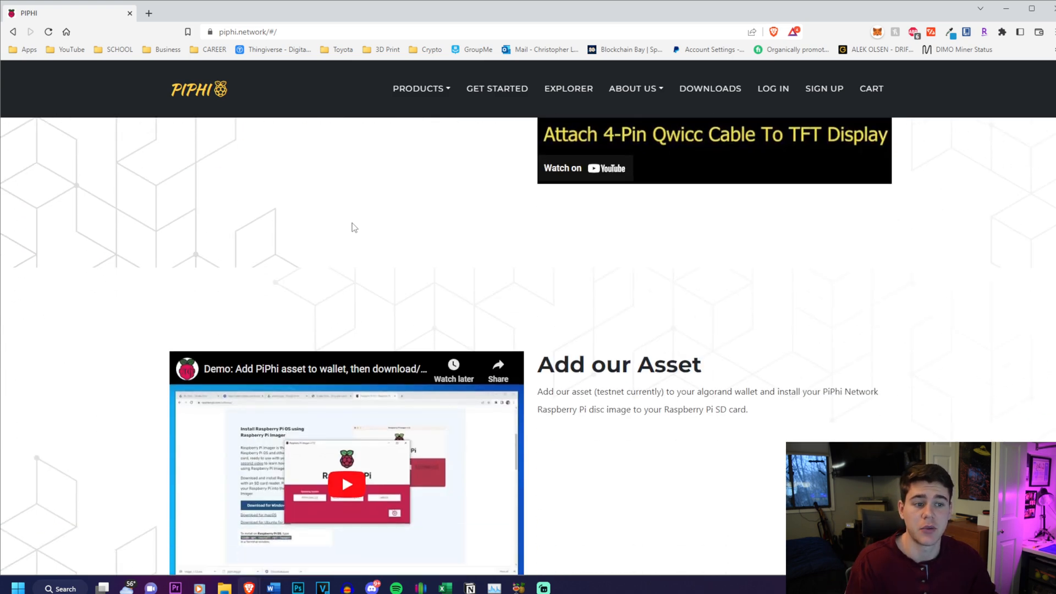
scroll("down", 3)
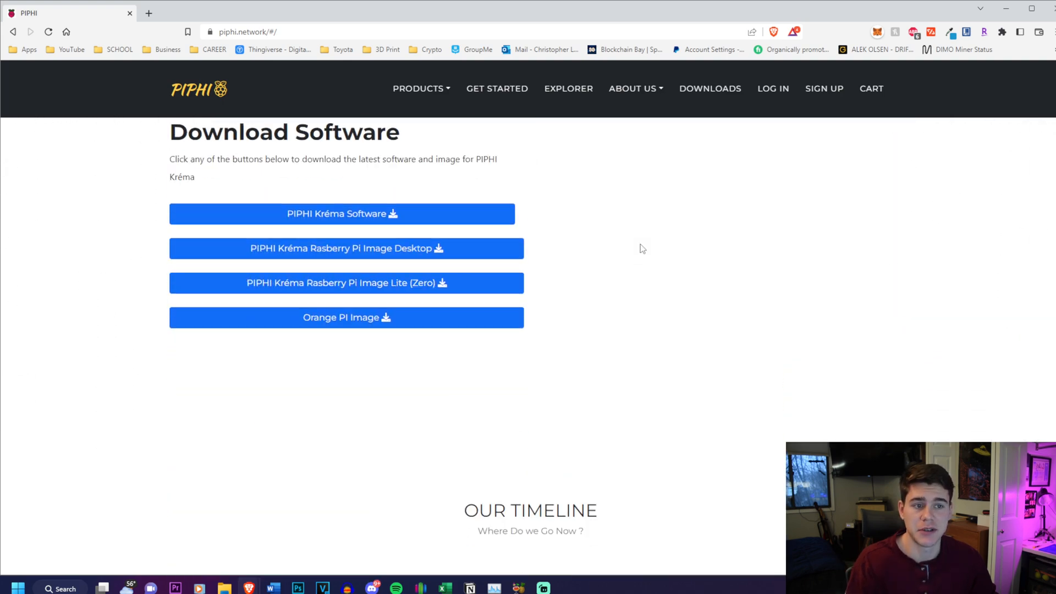
scroll("down", 3)
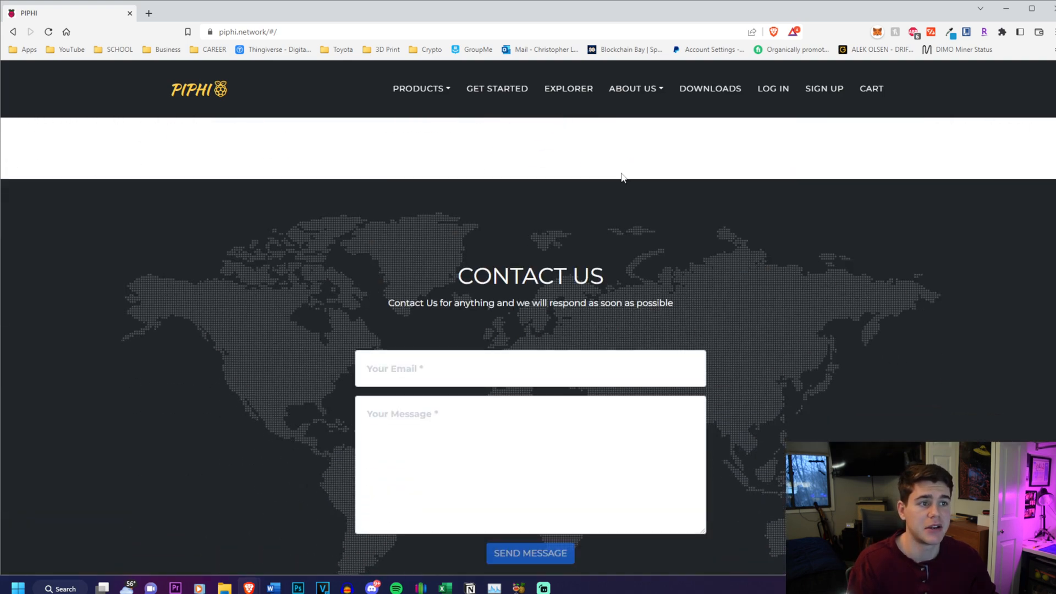
Step: Open The PIPHI Network page and scroll to the Step 2 and Step 3 compatibility tables
left_click(497, 88)
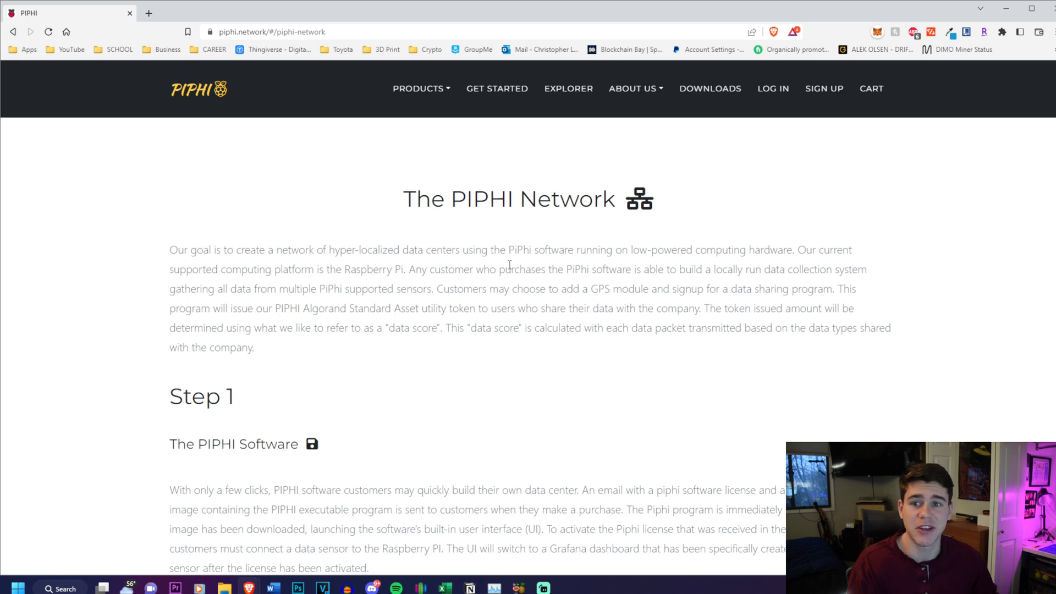
scroll("down", 3)
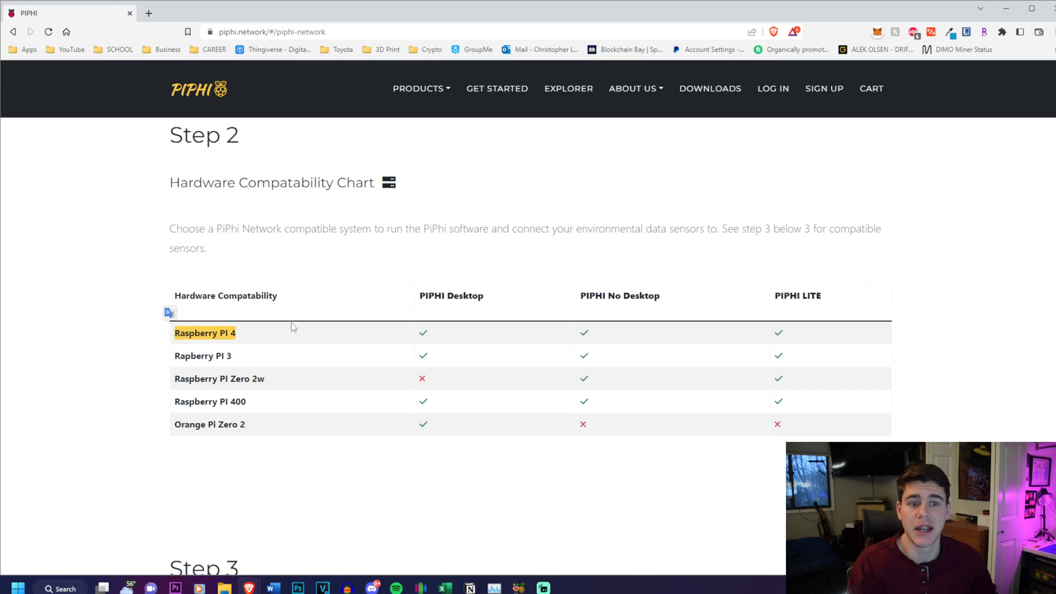
scroll("down", 3)
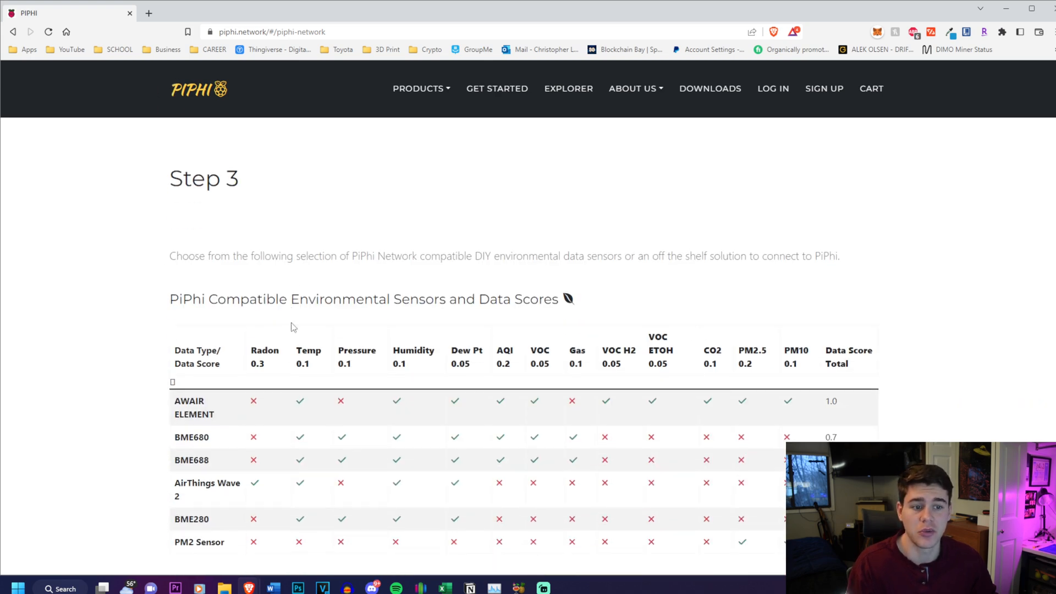
scroll("down", 3)
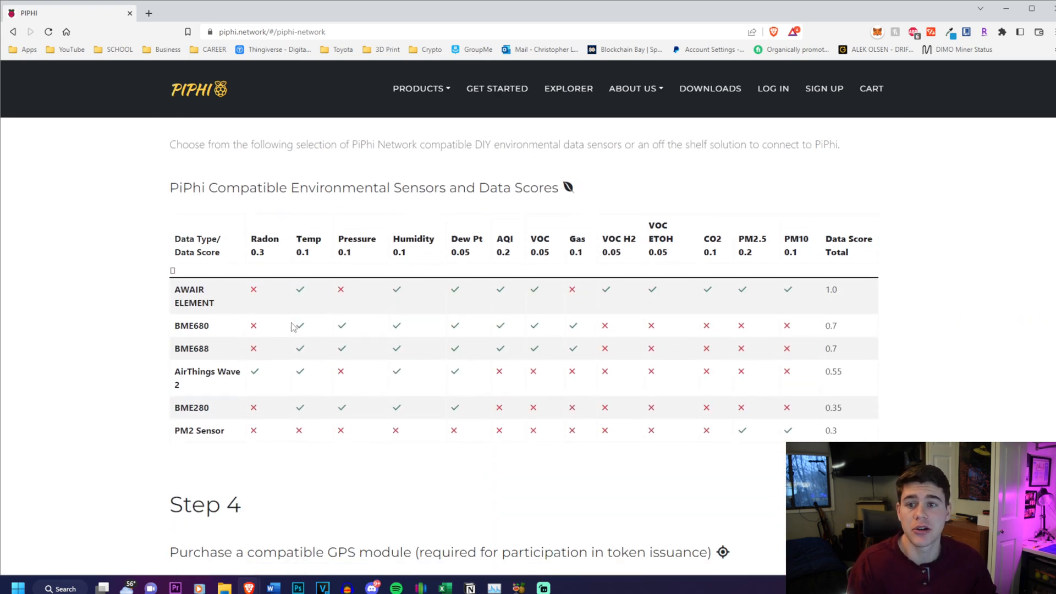